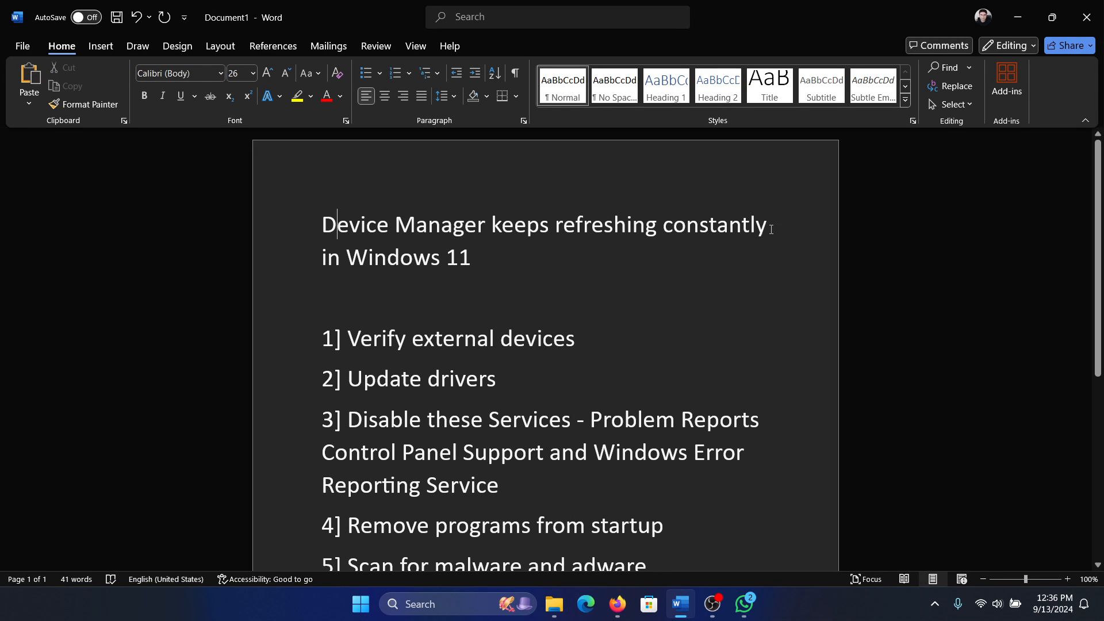
mouse_move(479, 270)
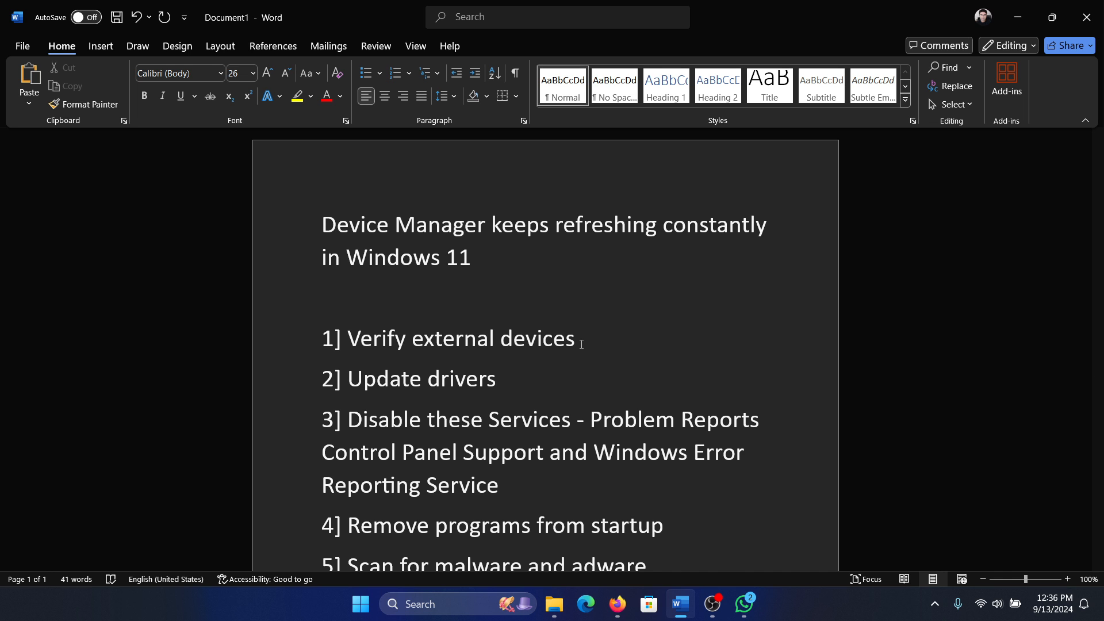
Uninstall the EOS Webcam Utility camera device and rescan for hardware changes.
left_click(576, 338)
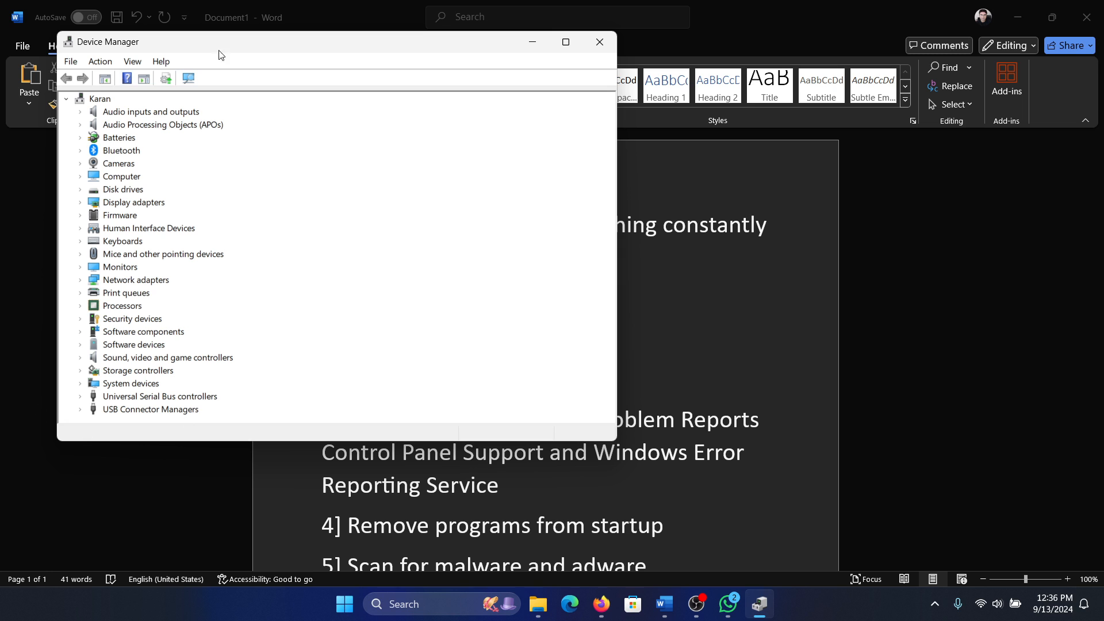
mouse_move(108, 181)
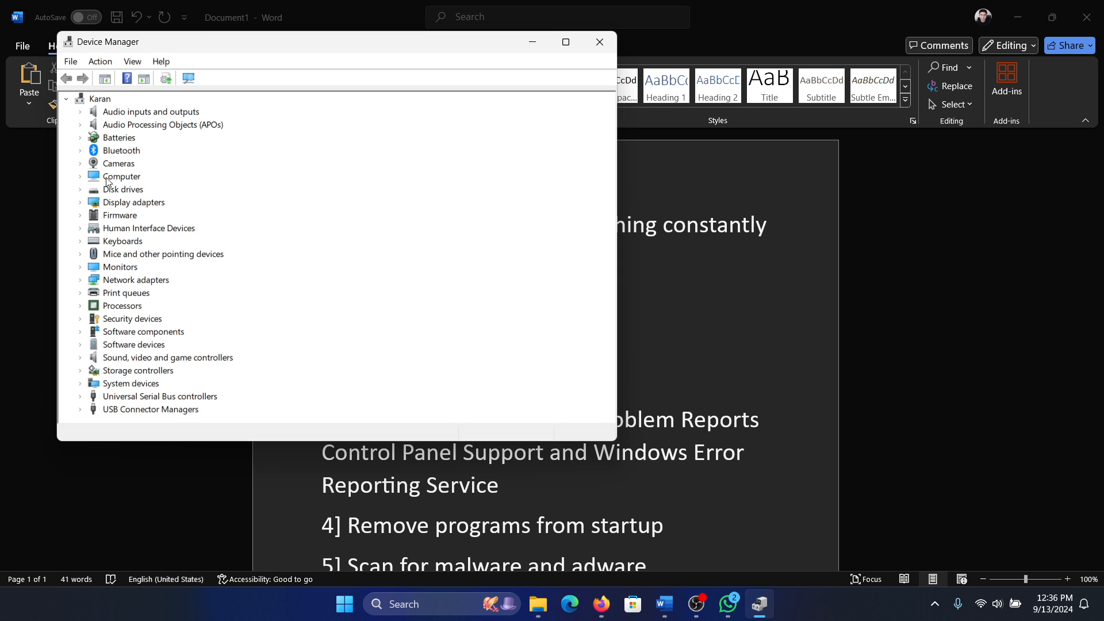
mouse_move(89, 188)
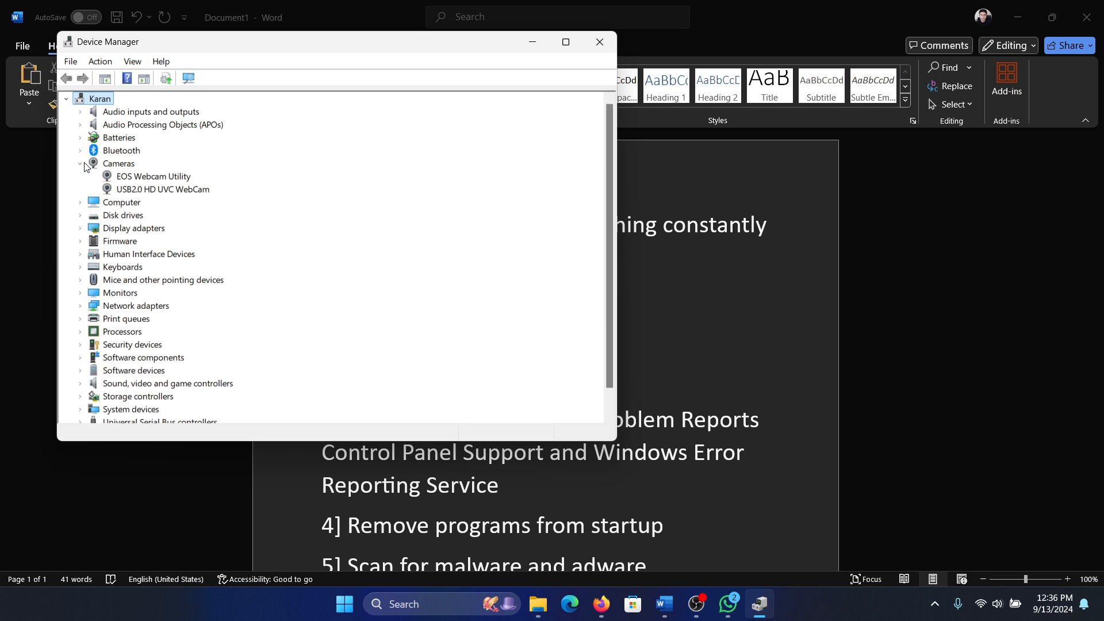
right_click(153, 176)
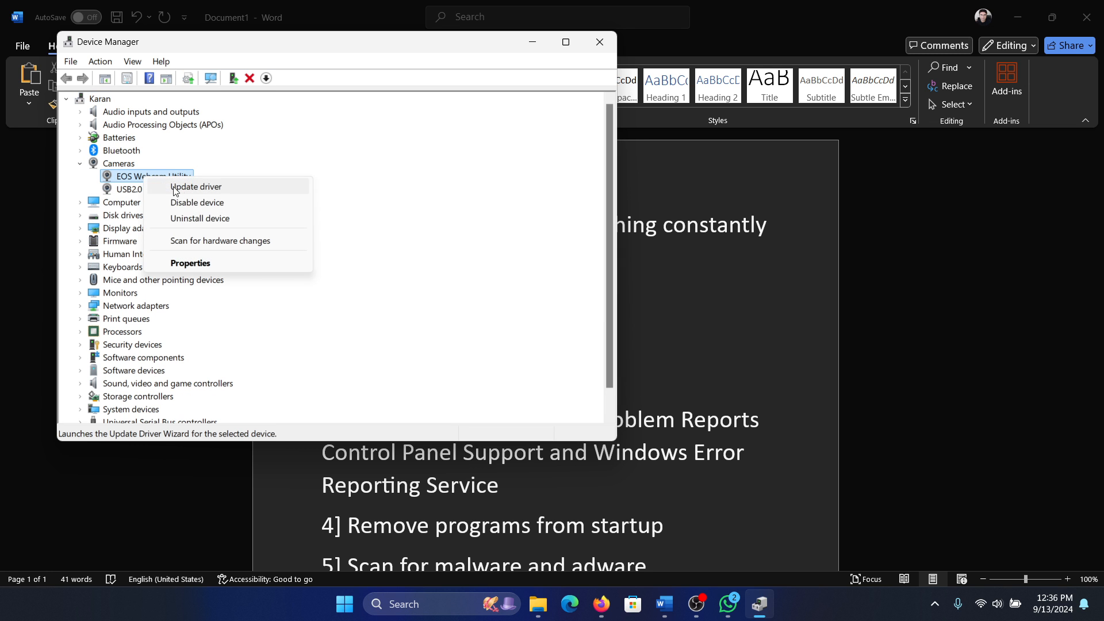
left_click(199, 218)
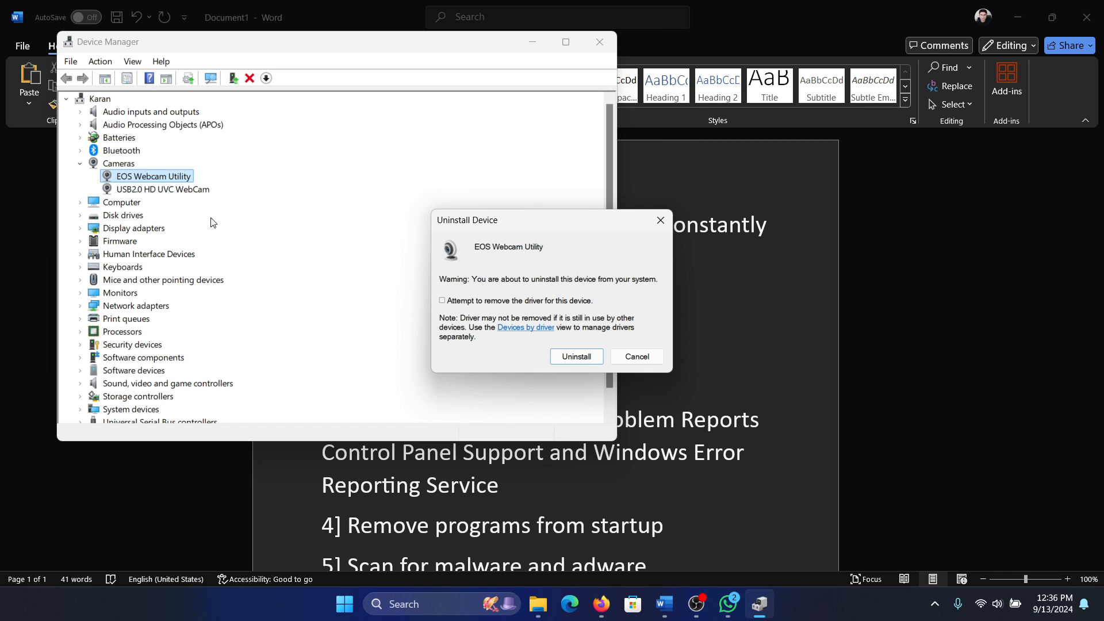
left_click(634, 357)
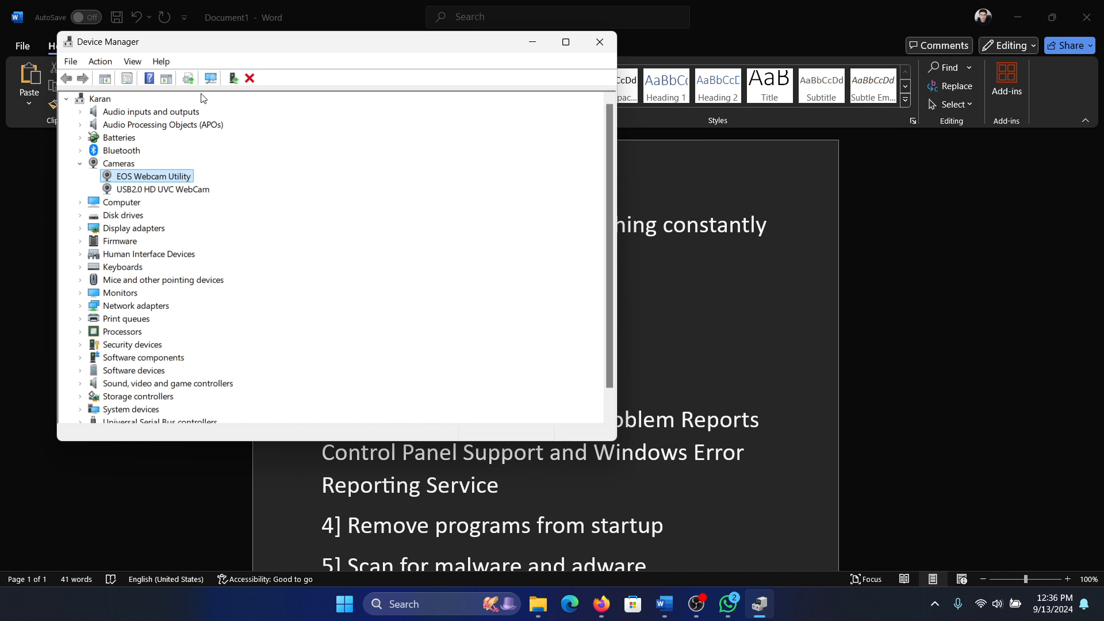
left_click(99, 61)
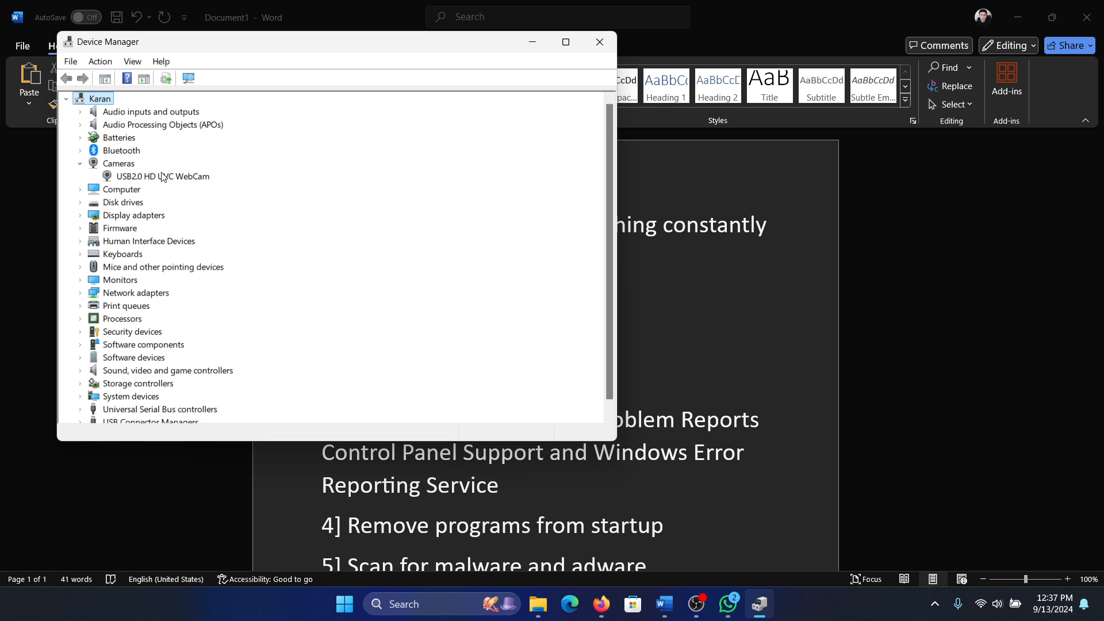
mouse_move(599, 42)
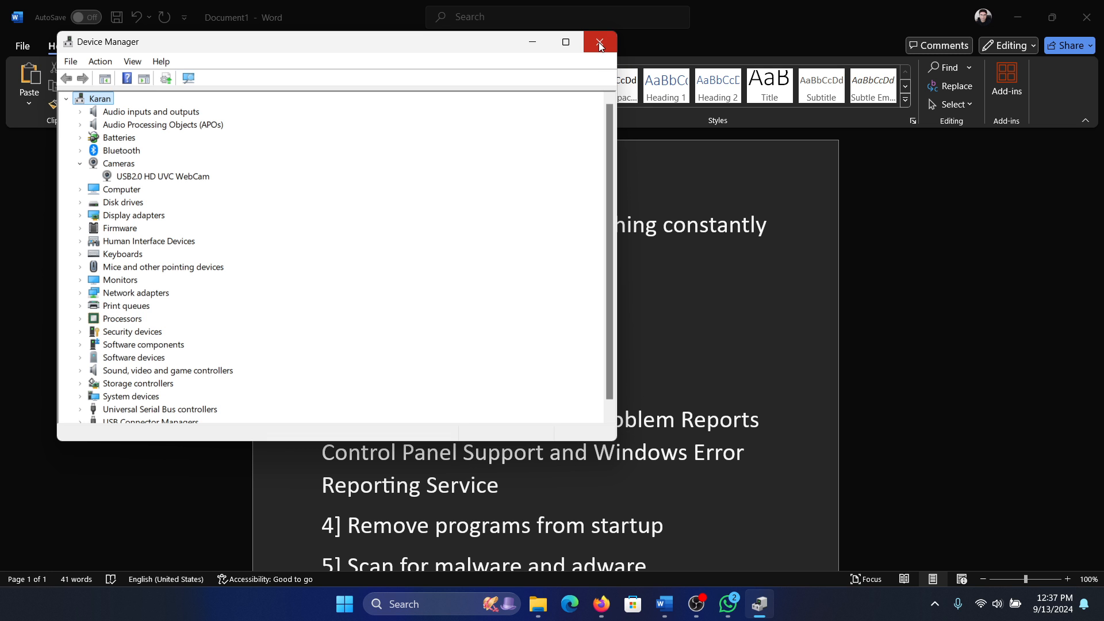
Close Device Manager, reopen Cameras, and start updating the USB2.0 HD UVC WebCam driver.
left_click(598, 42)
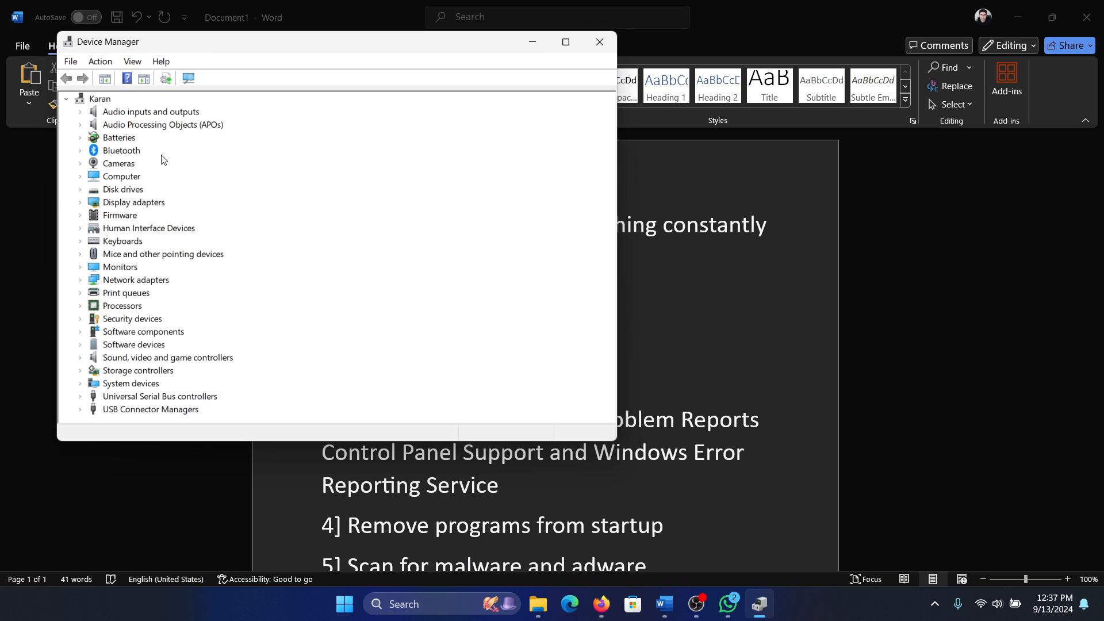
left_click(79, 163)
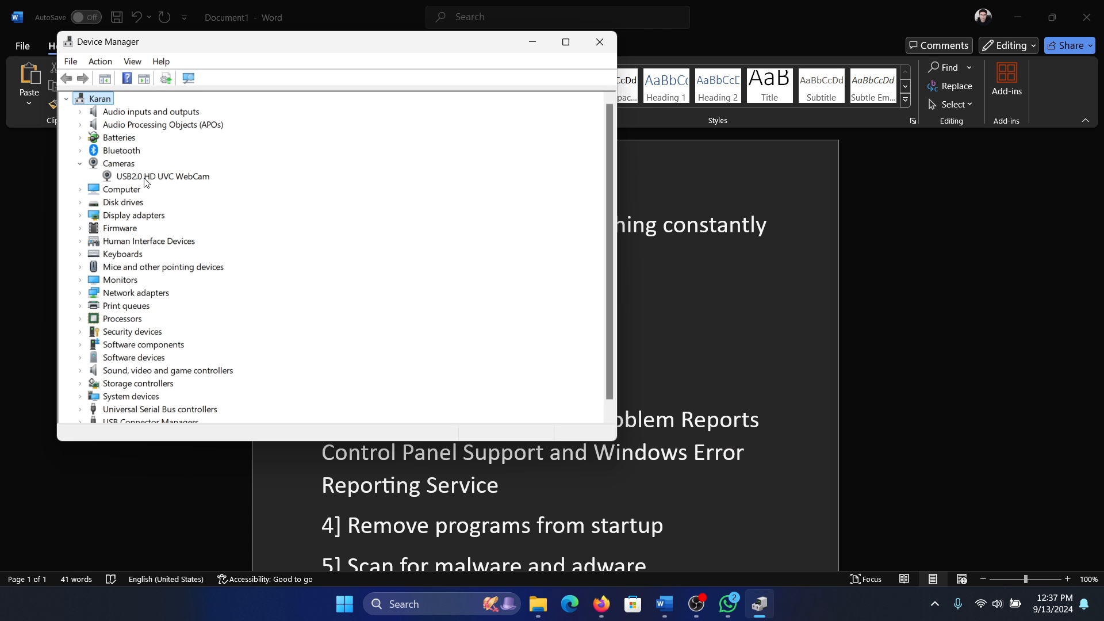
right_click(163, 176)
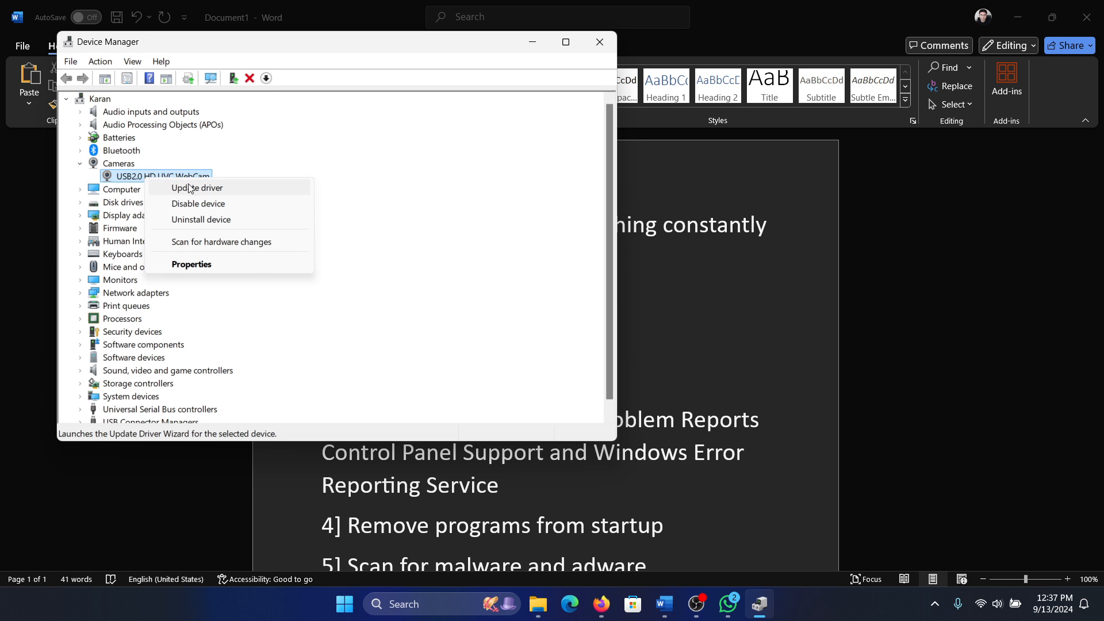
left_click(195, 188)
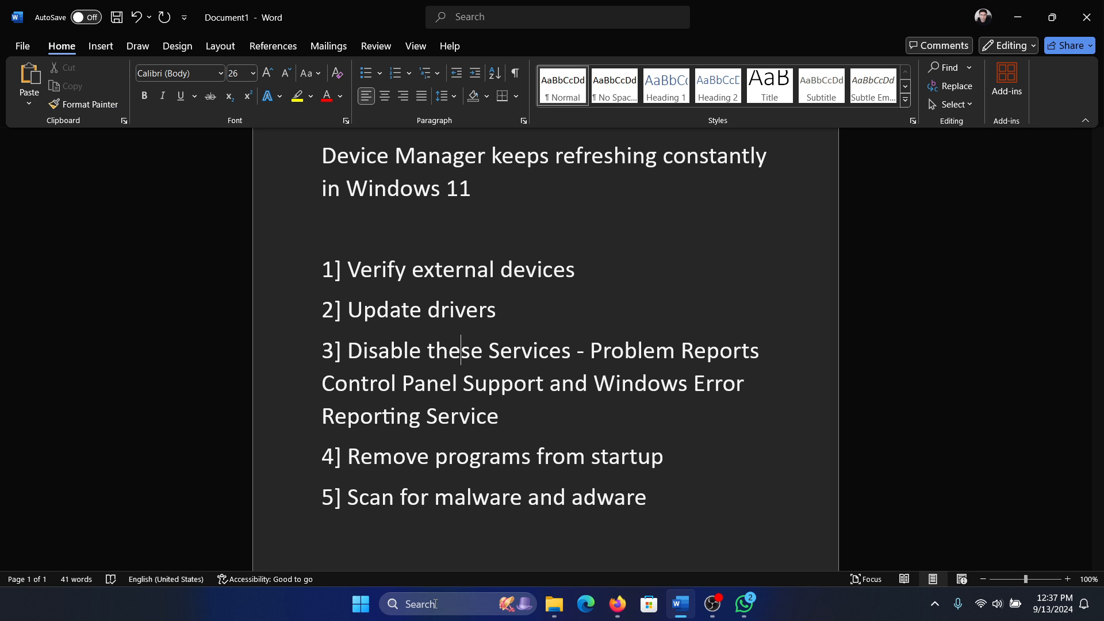
Search 'services', launch the Services console, and bring it to the front.
type("services")
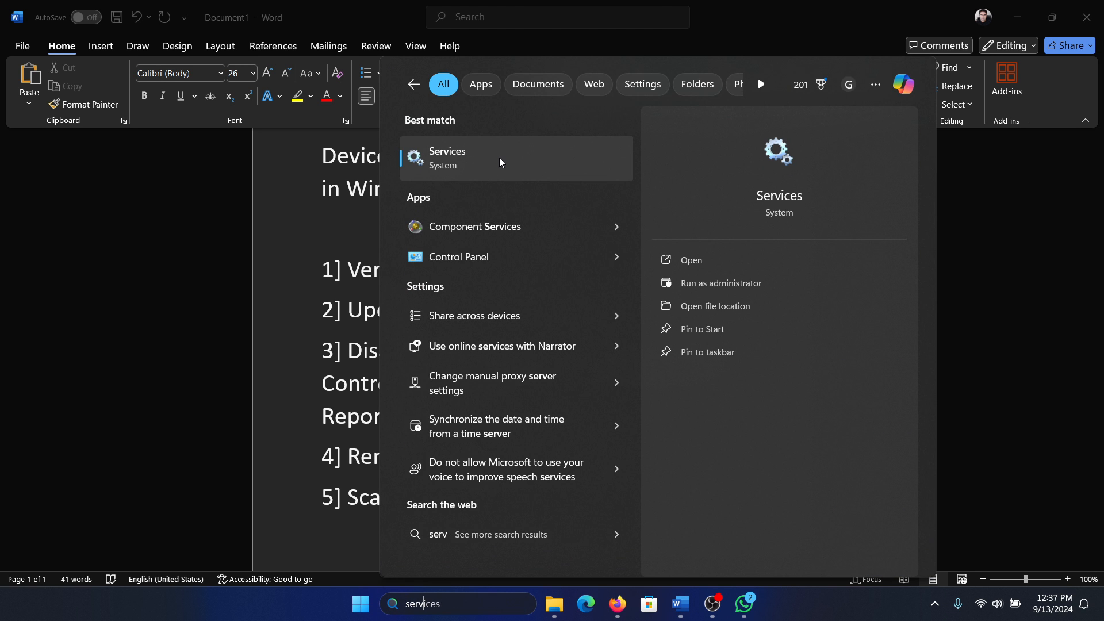
left_click(446, 158)
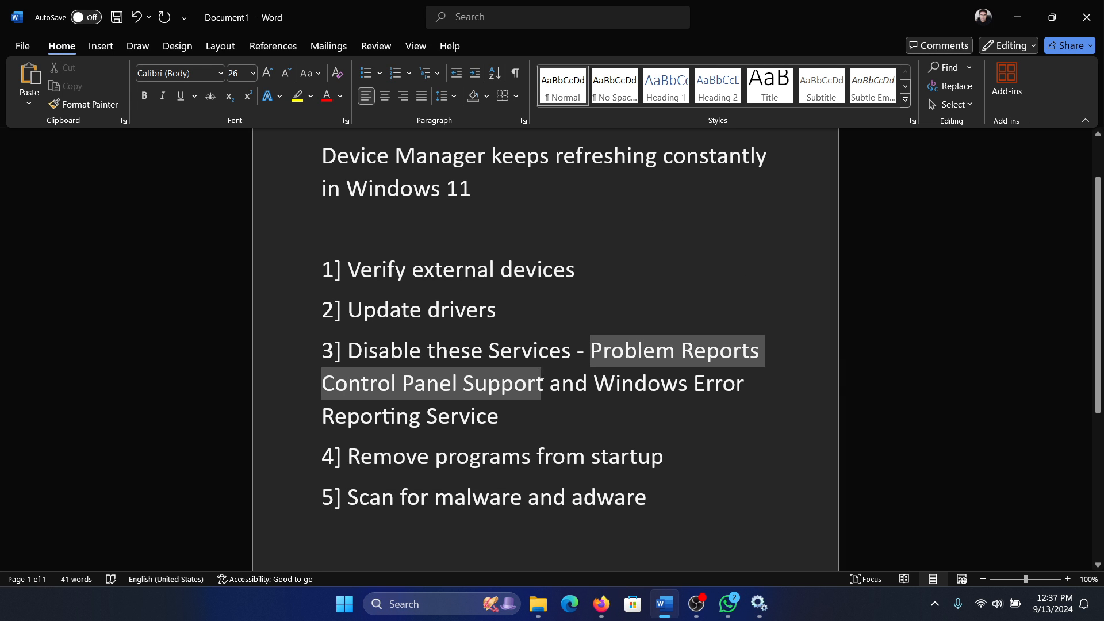
left_click(503, 415)
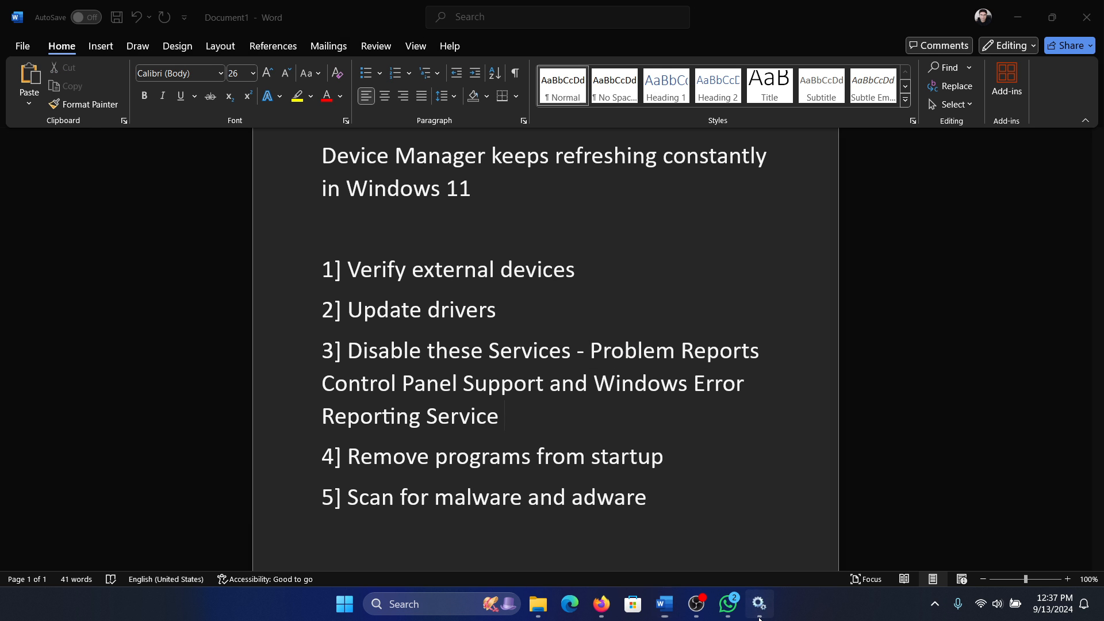
left_click(758, 603)
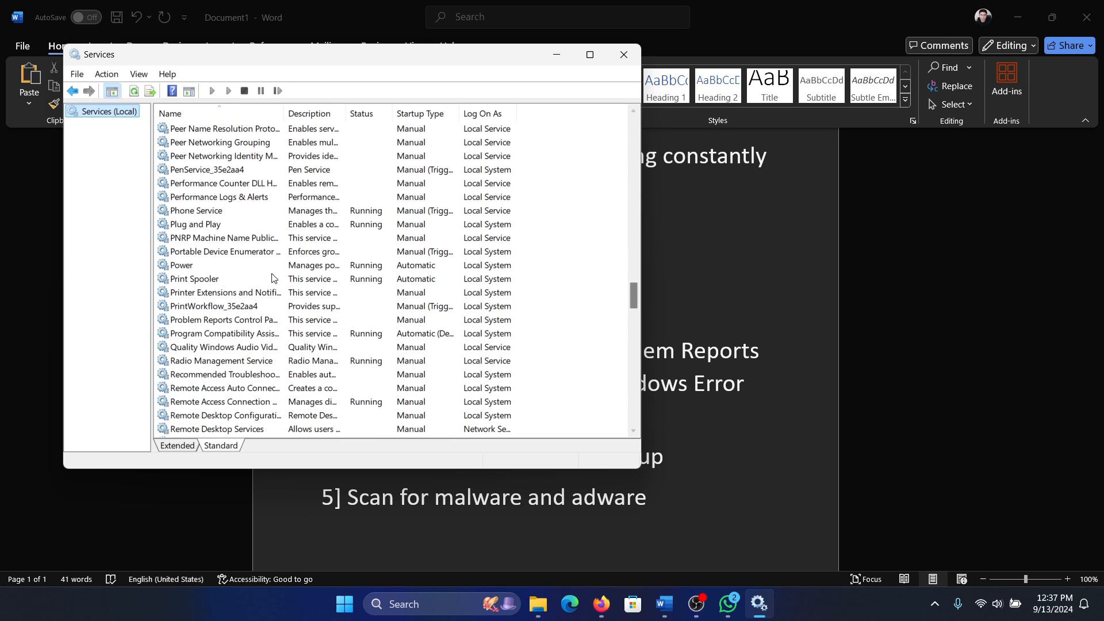
Set Problem Reports Control Panel Support's startup type to Disabled in its Properties.
right_click(218, 319)
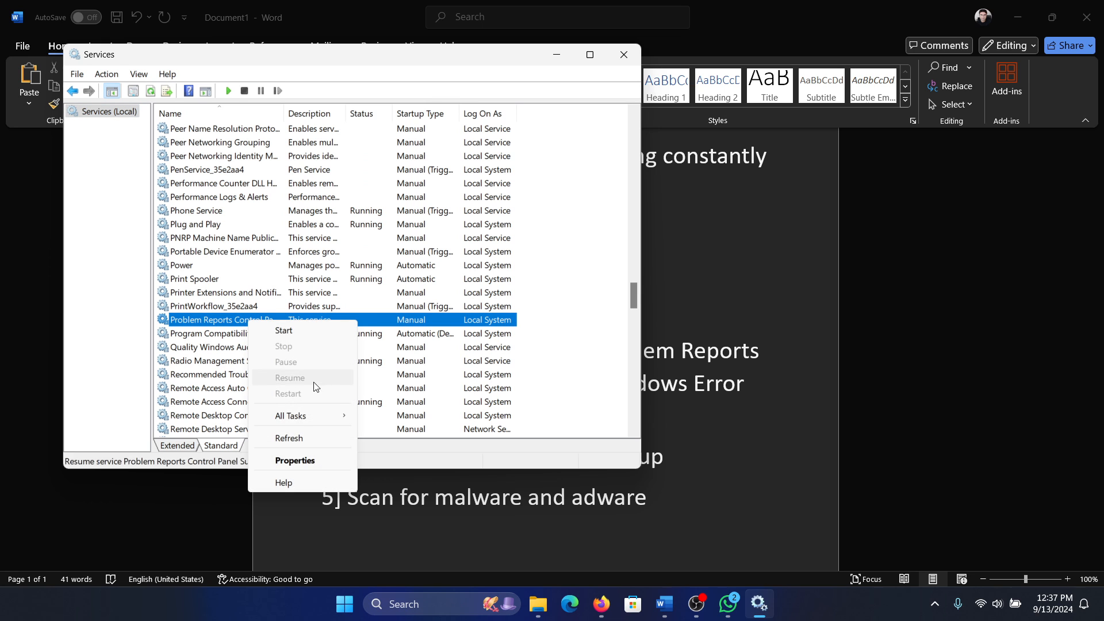
left_click(294, 460)
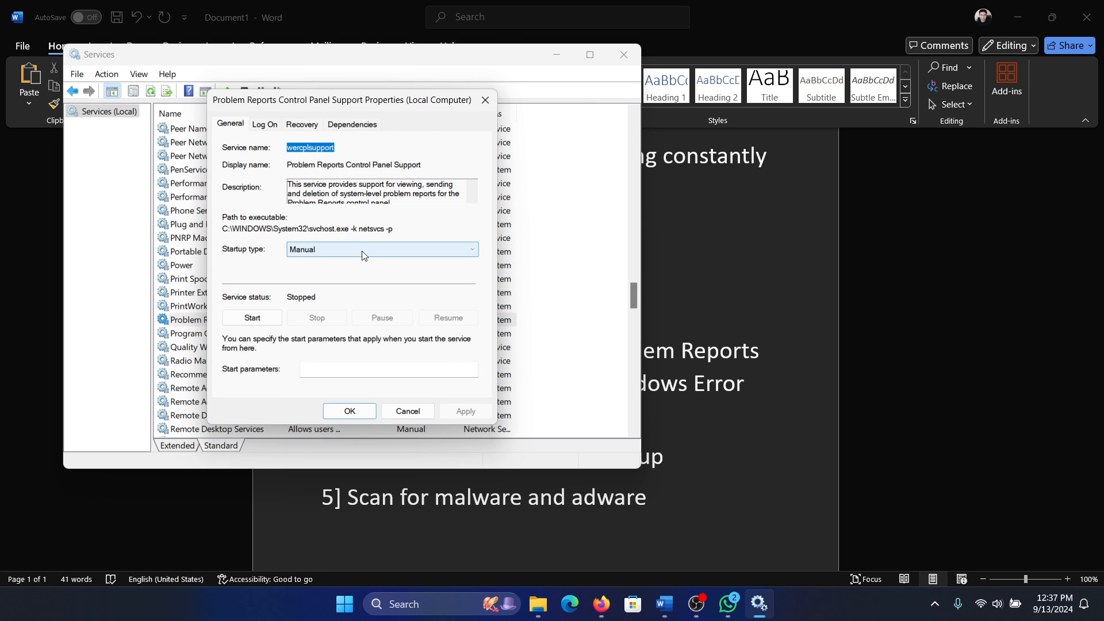
left_click(382, 249)
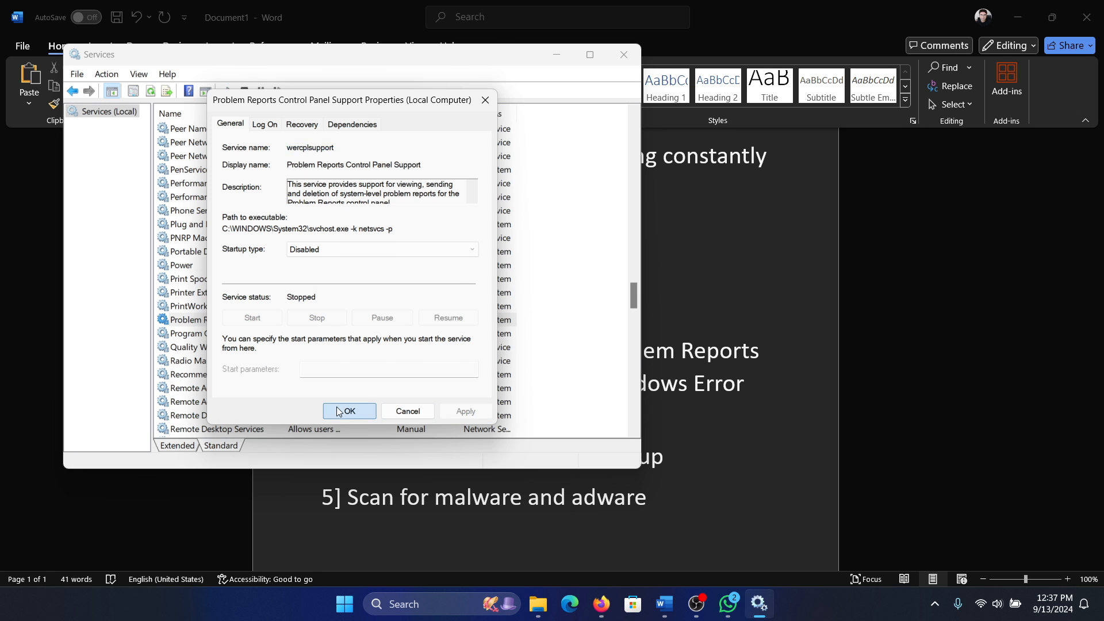
left_click(349, 411)
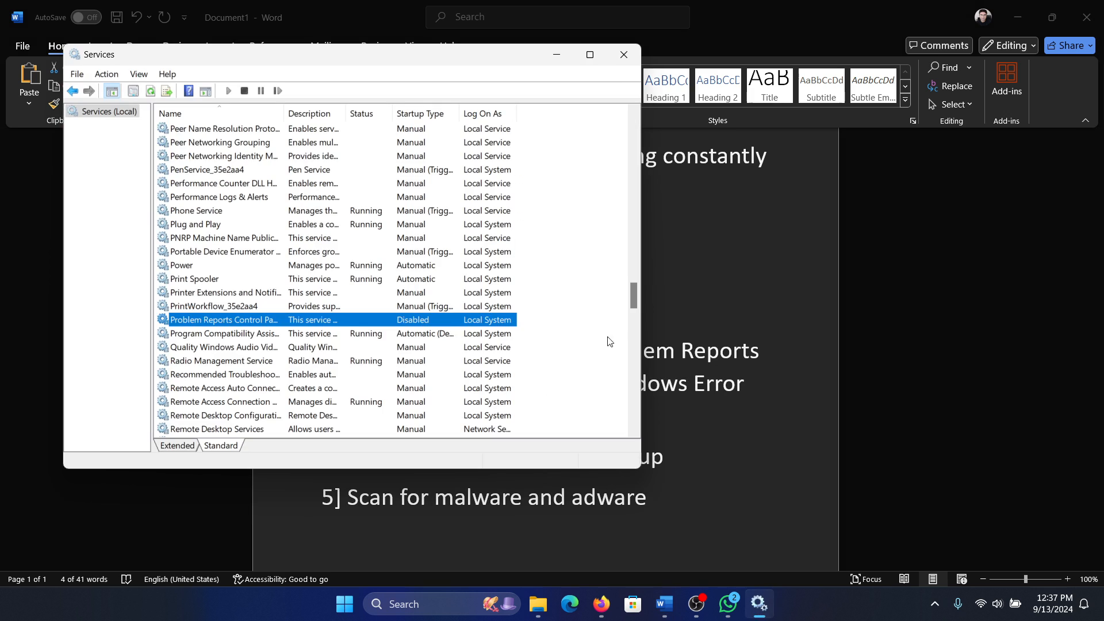
scroll("down", 3)
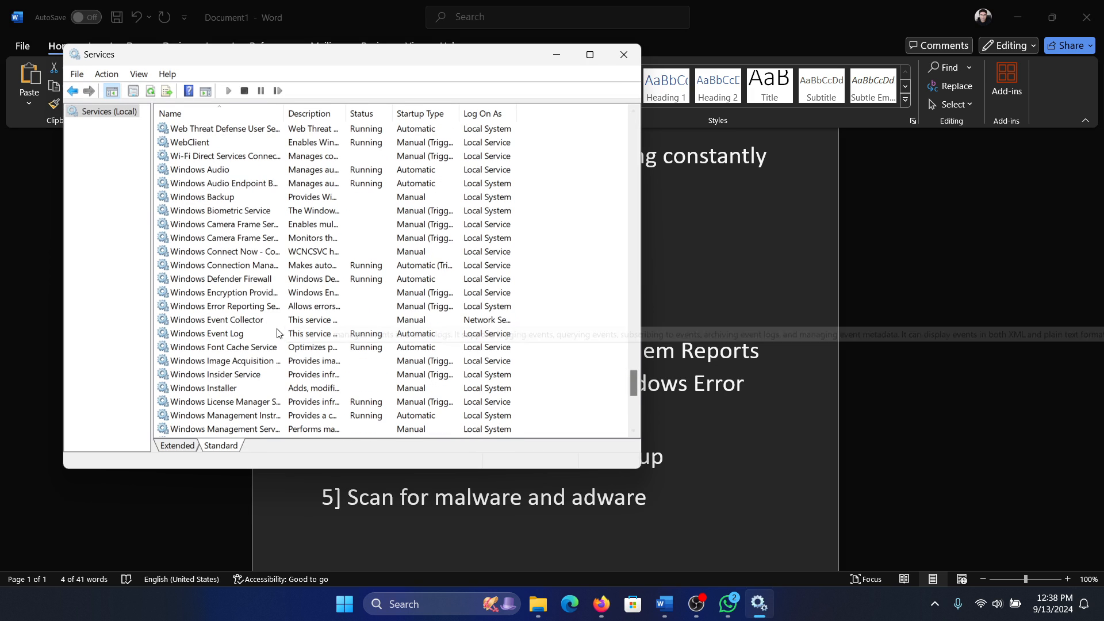
Set Windows Error Reporting Service's startup type to Disabled, then close Services.
right_click(222, 306)
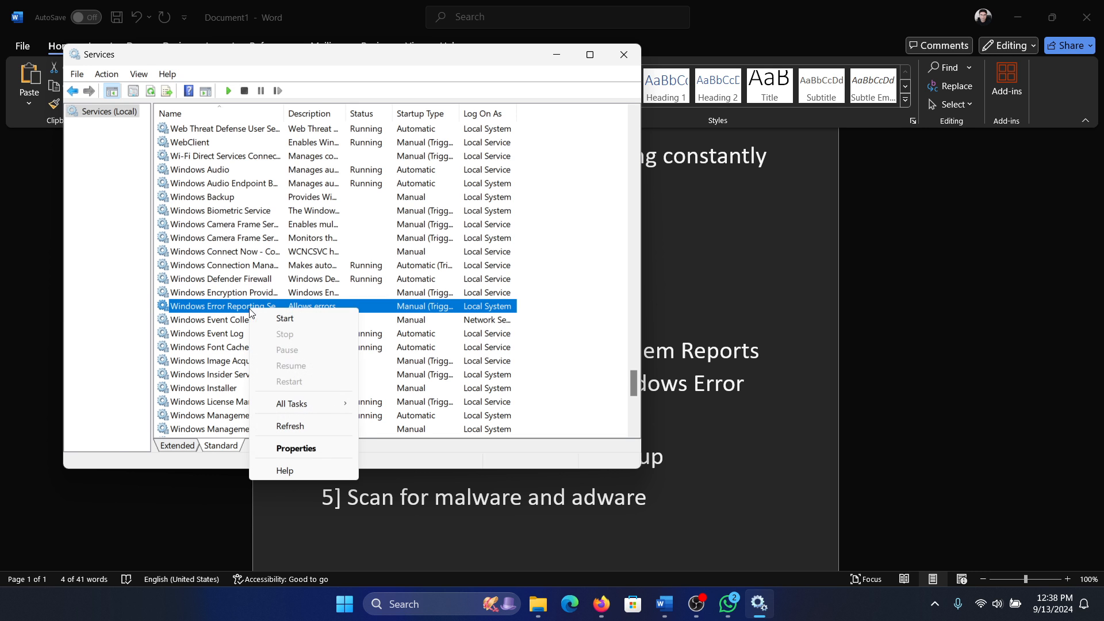
left_click(296, 449)
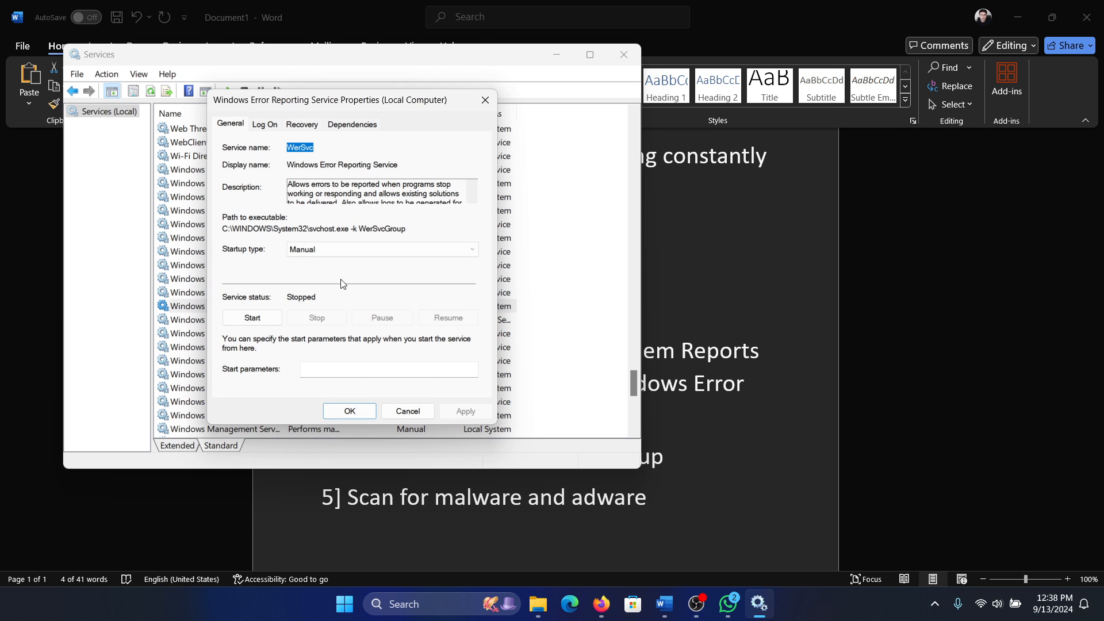
left_click(380, 248)
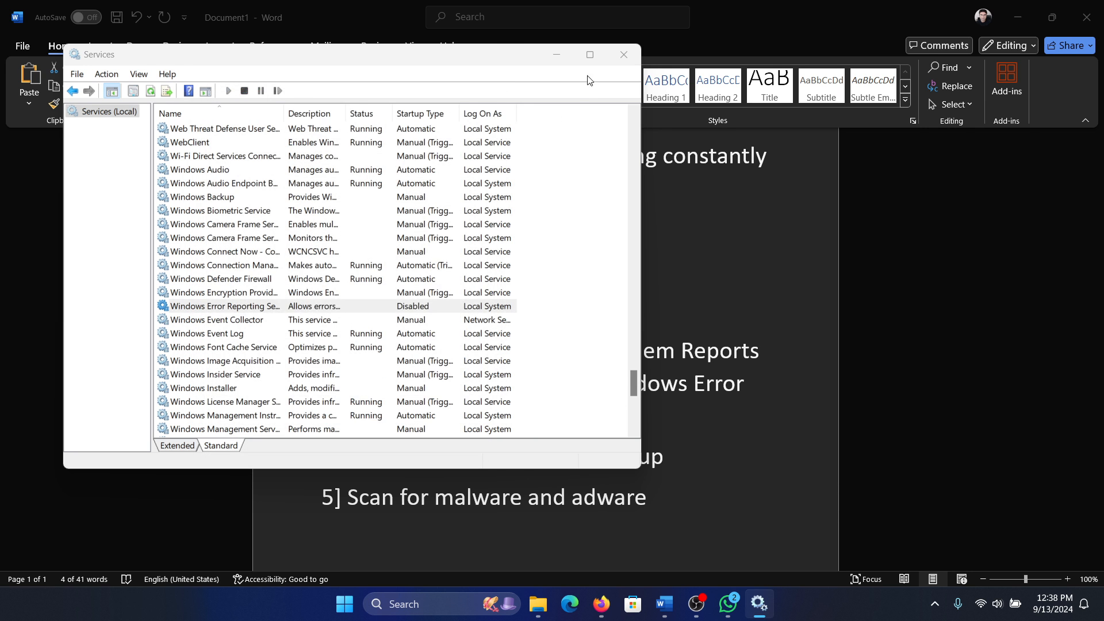
left_click(621, 54)
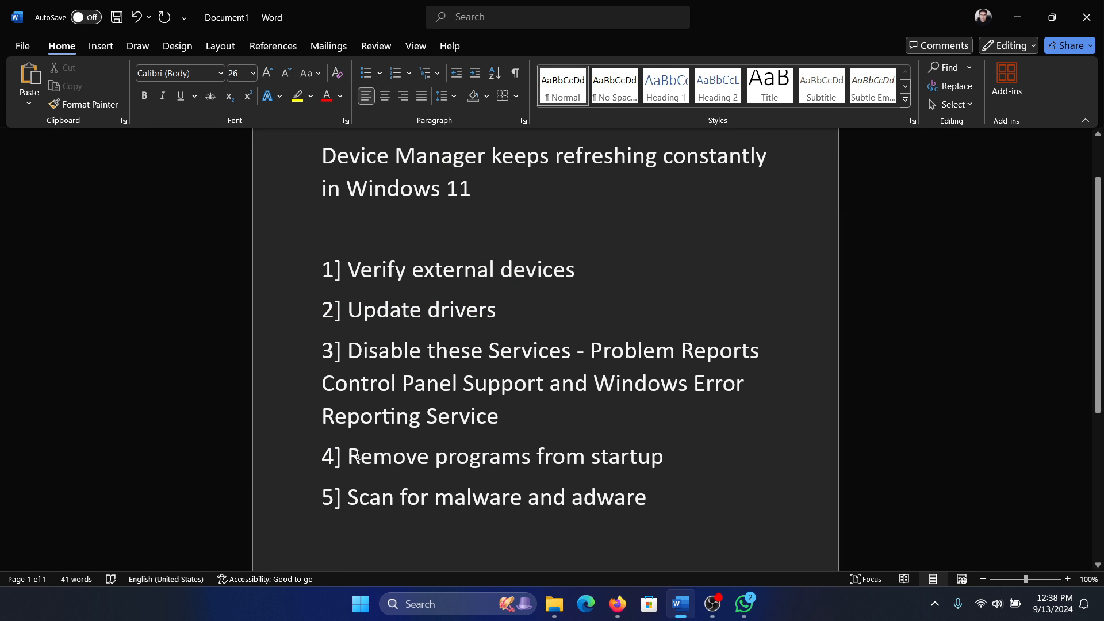
Highlight the 'Remove programs from startup' note and launch Task Manager from search.
left_click_drag(349, 456, 662, 455)
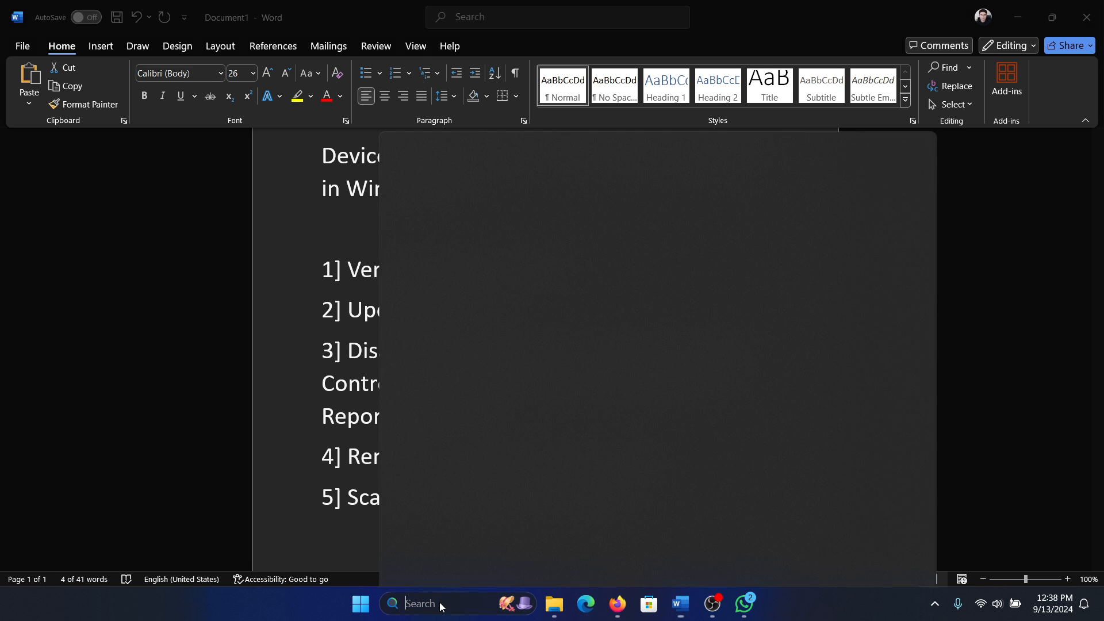
left_click(360, 603)
type("task")
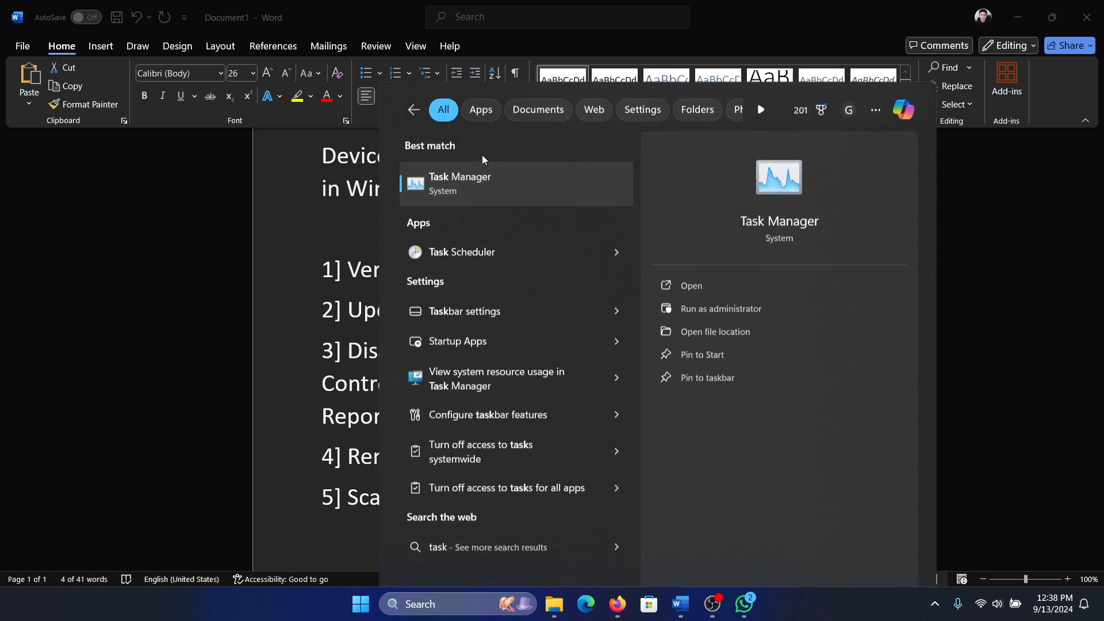
left_click(691, 285)
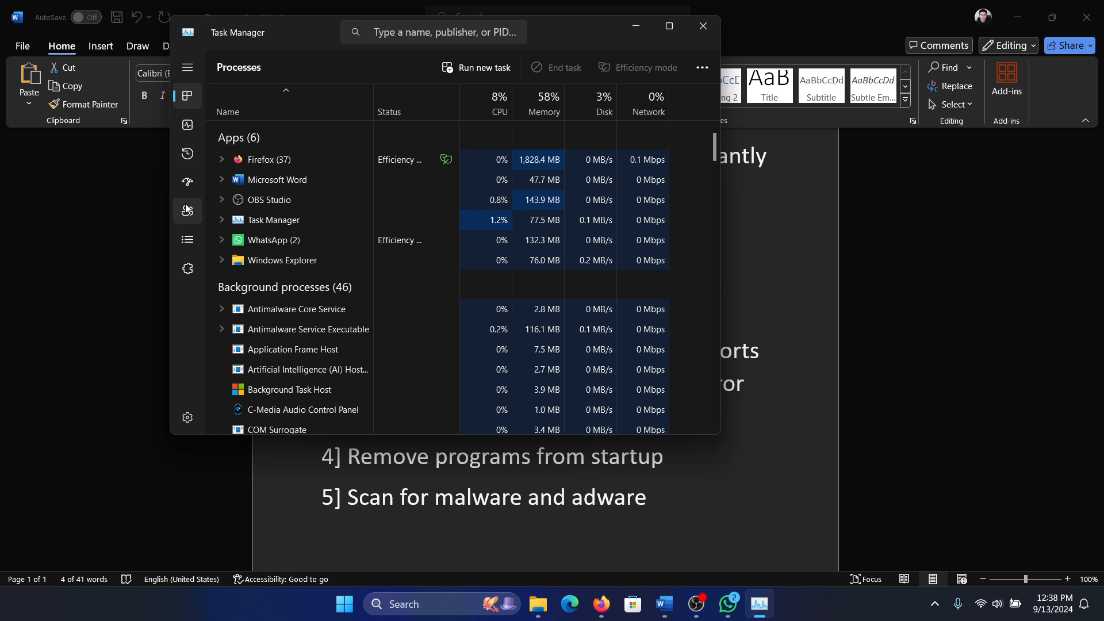
View Startup apps sorted by Status, enabled first, and open the Riot Client entry's menu.
left_click(188, 181)
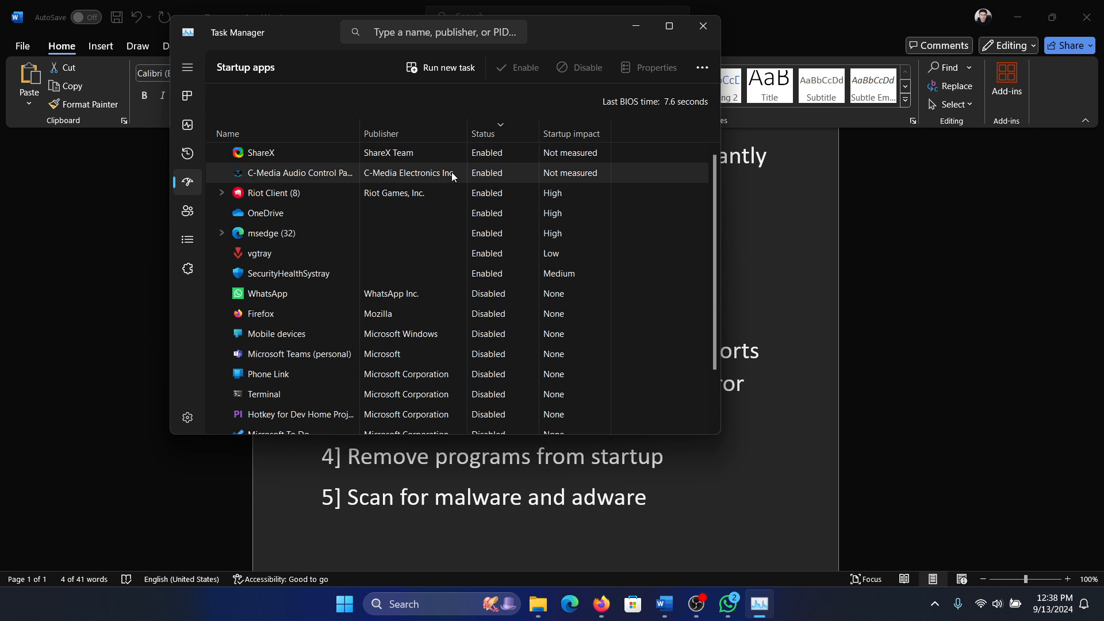
left_click(483, 134)
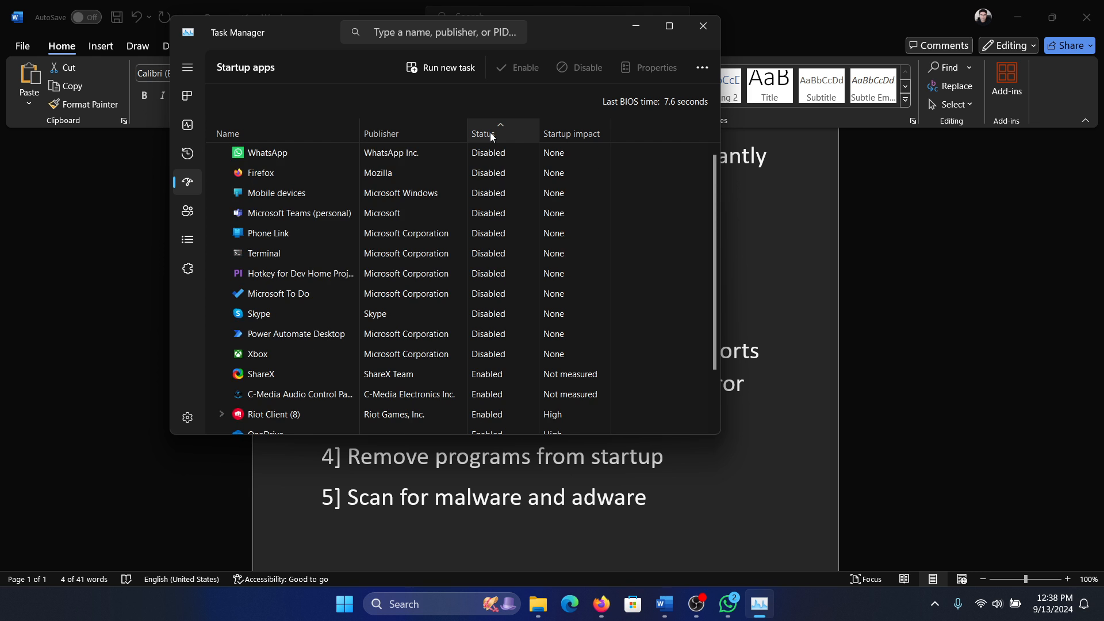
left_click(485, 134)
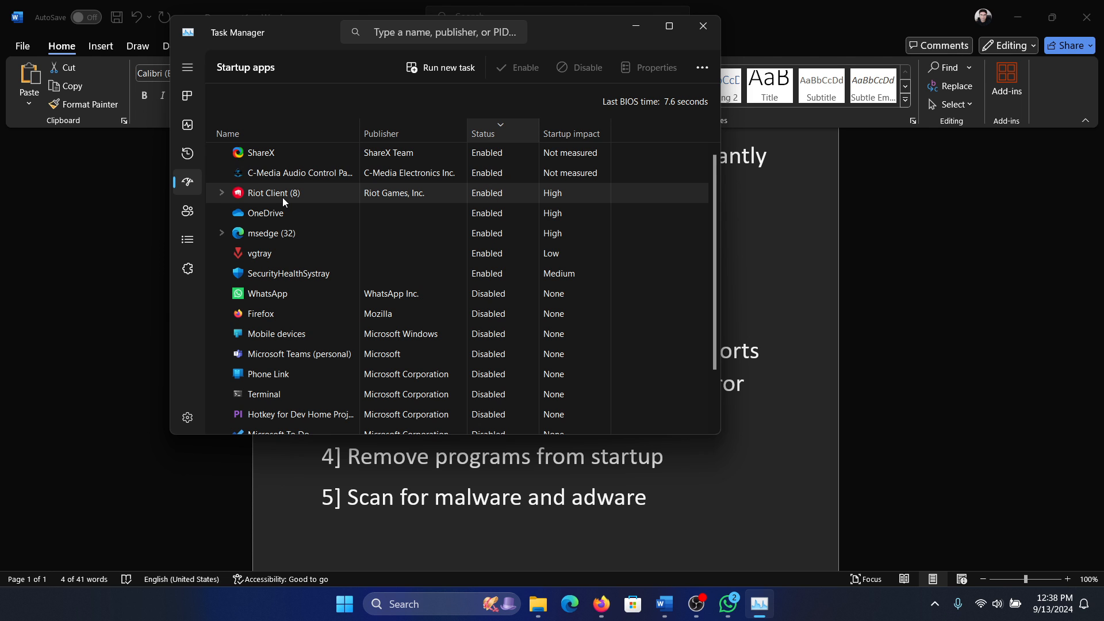
right_click(273, 193)
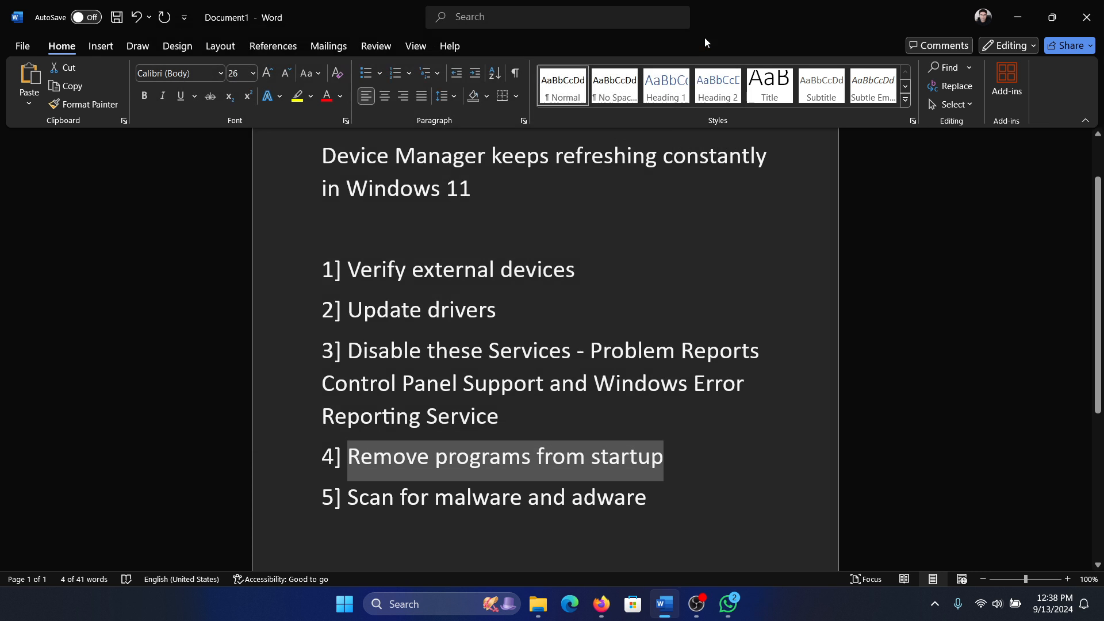
Highlight the 'Scan for malware and adware' note, then run mrt.
left_click(471, 496)
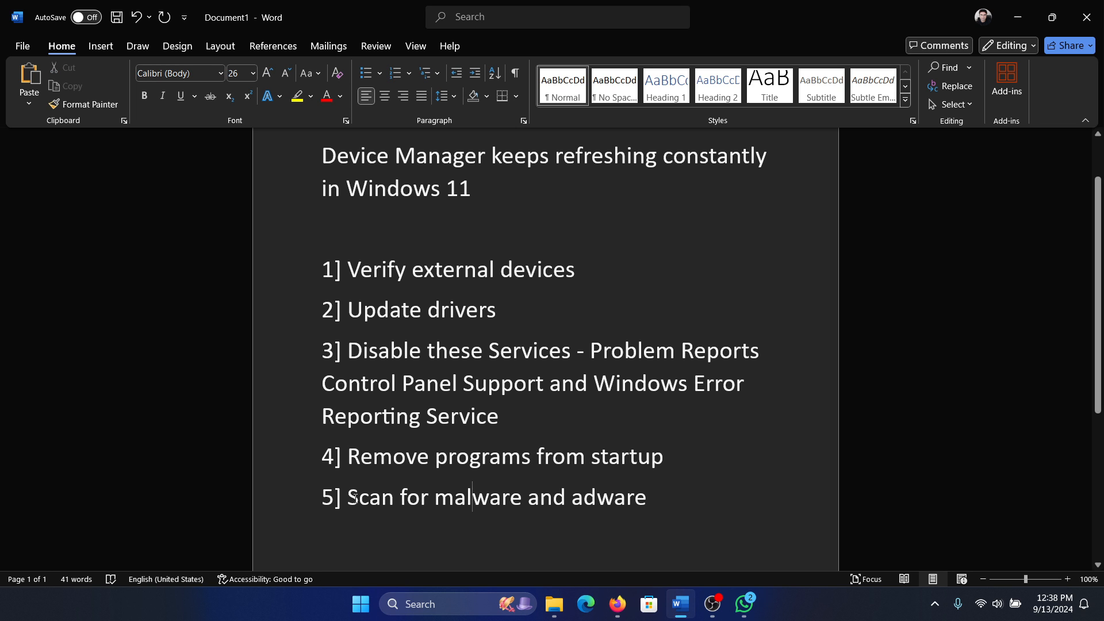
triple_click(482, 497)
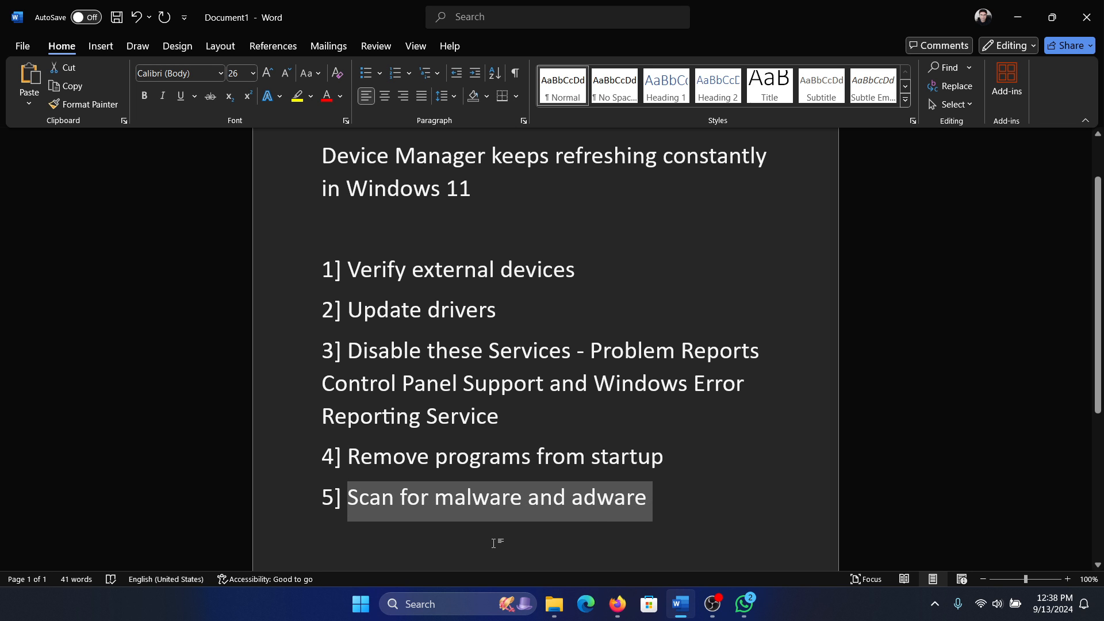
left_click(490, 496)
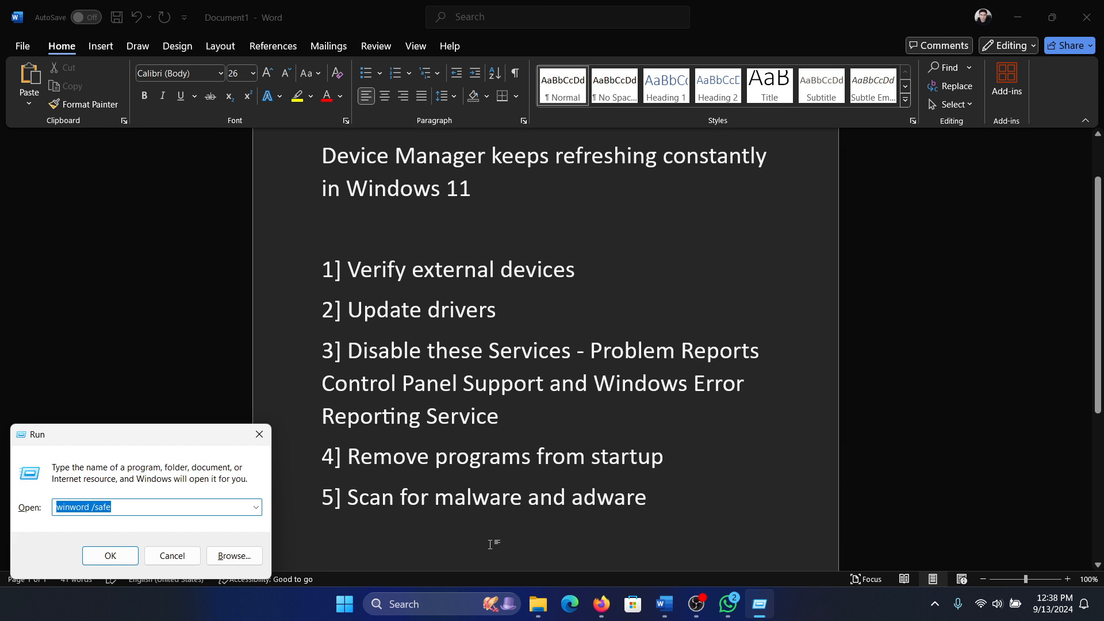
type("mrt")
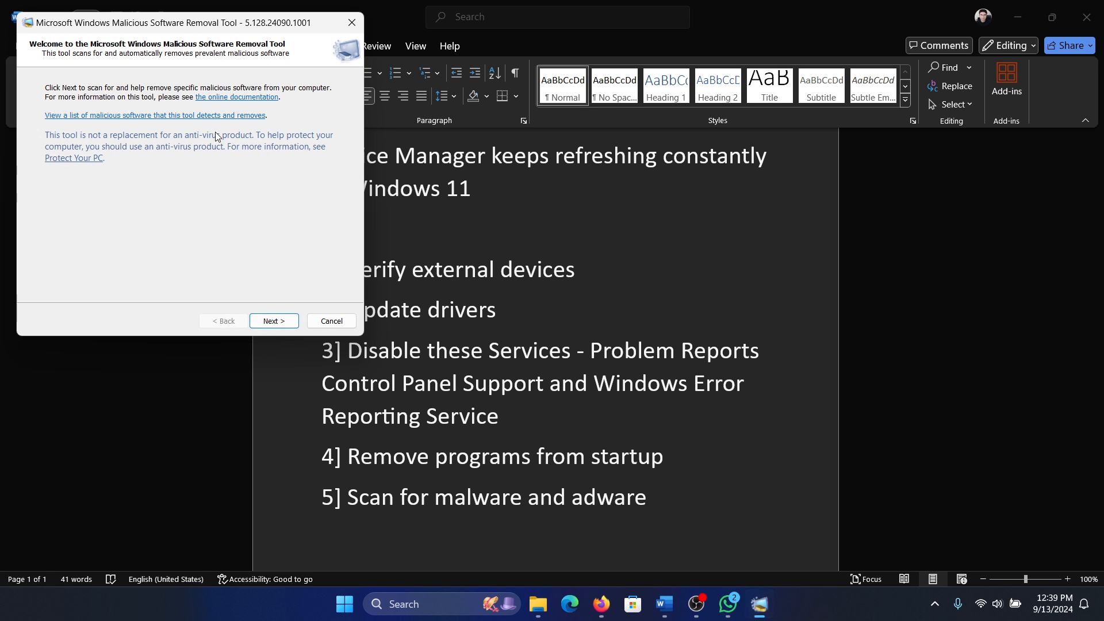
Advance past the welcome and scan-type pages to start the malware scan.
left_click(273, 321)
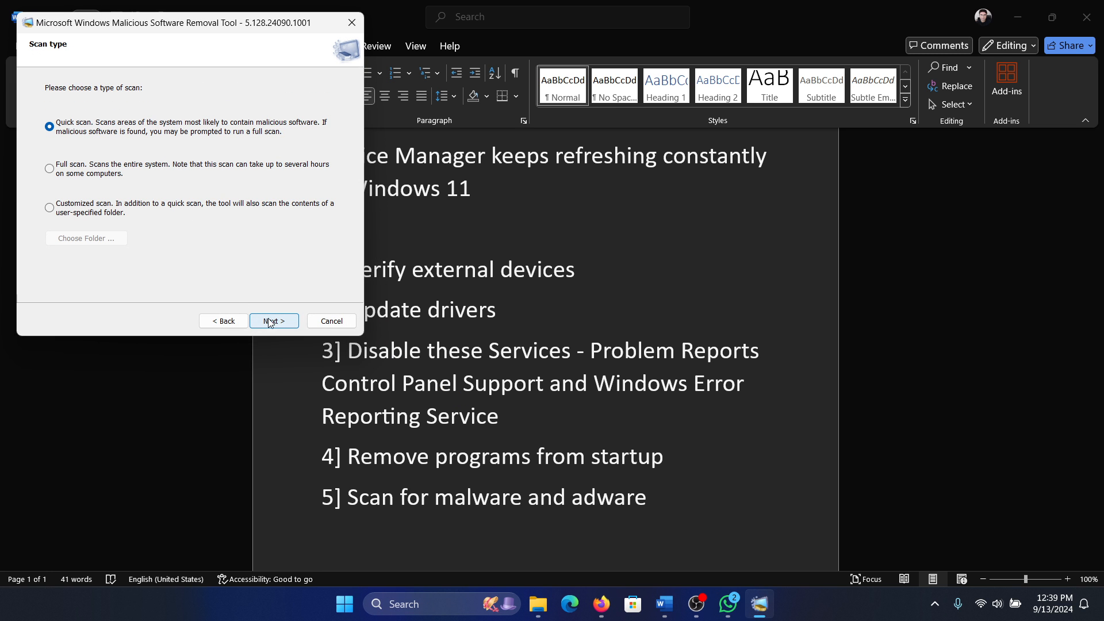
left_click(273, 320)
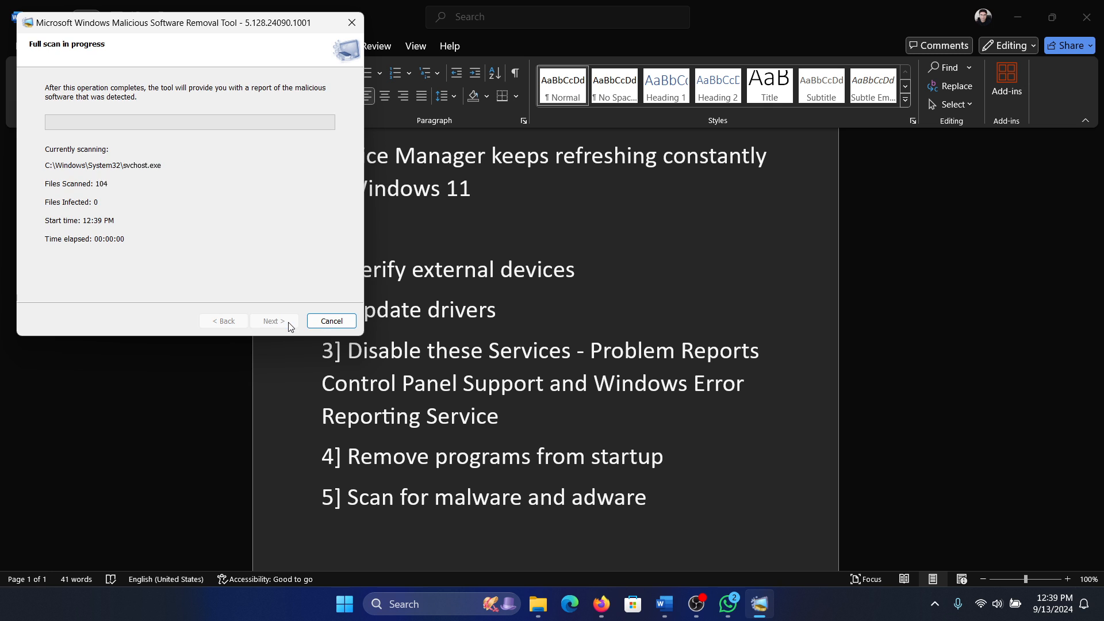